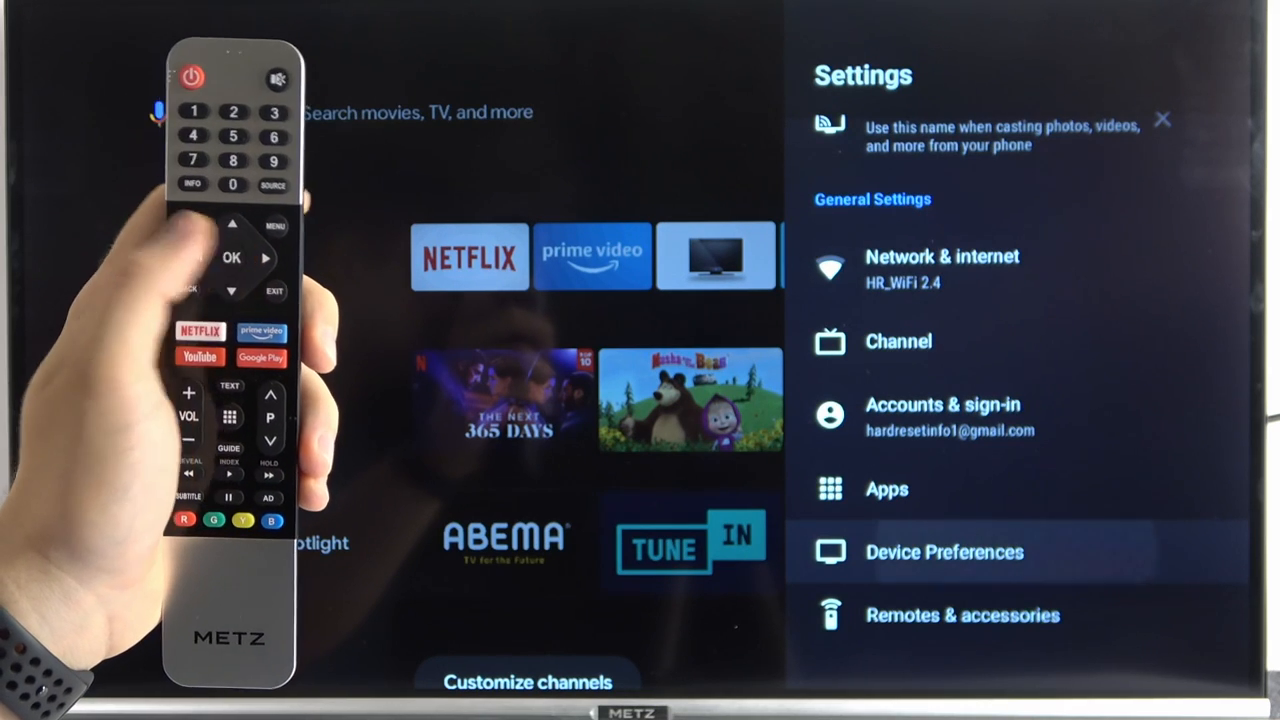
- Open Device Preferences and go into its Sound settings
click(944, 552)
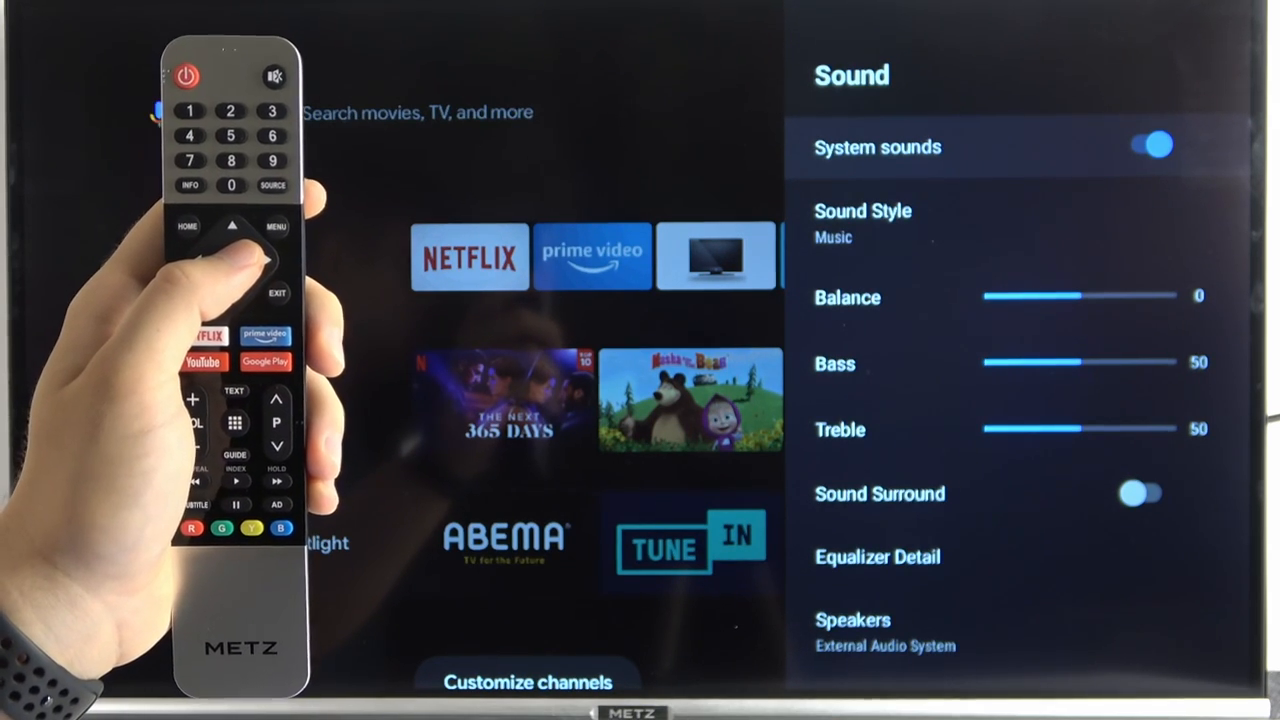
- Switch System sounds off, then back out to the main Settings list
click(1150, 146)
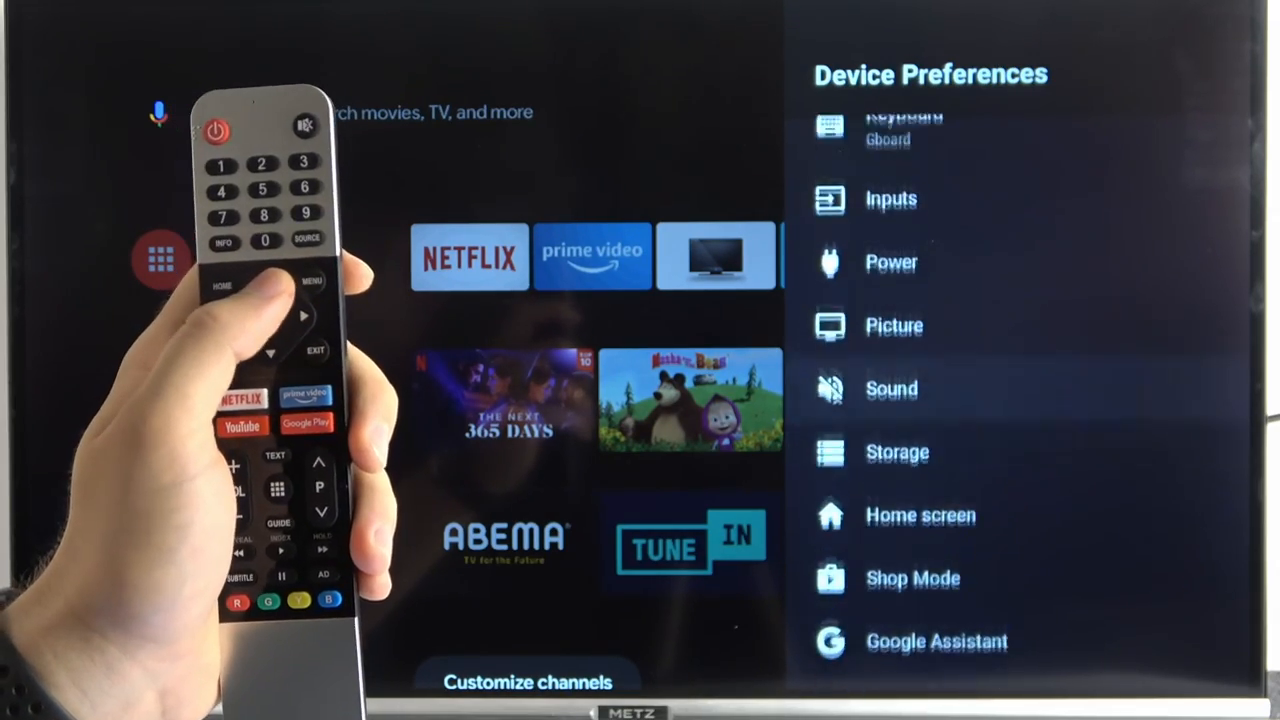
scroll(down, 3)
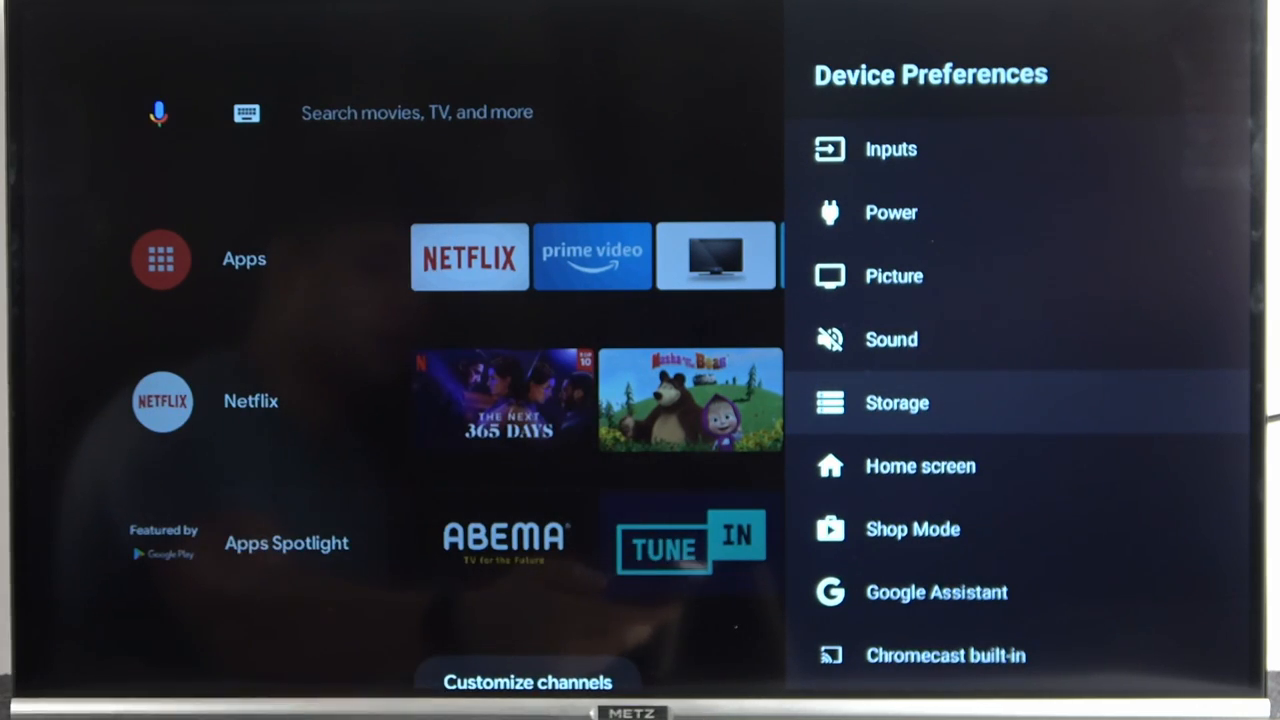
key(Back)
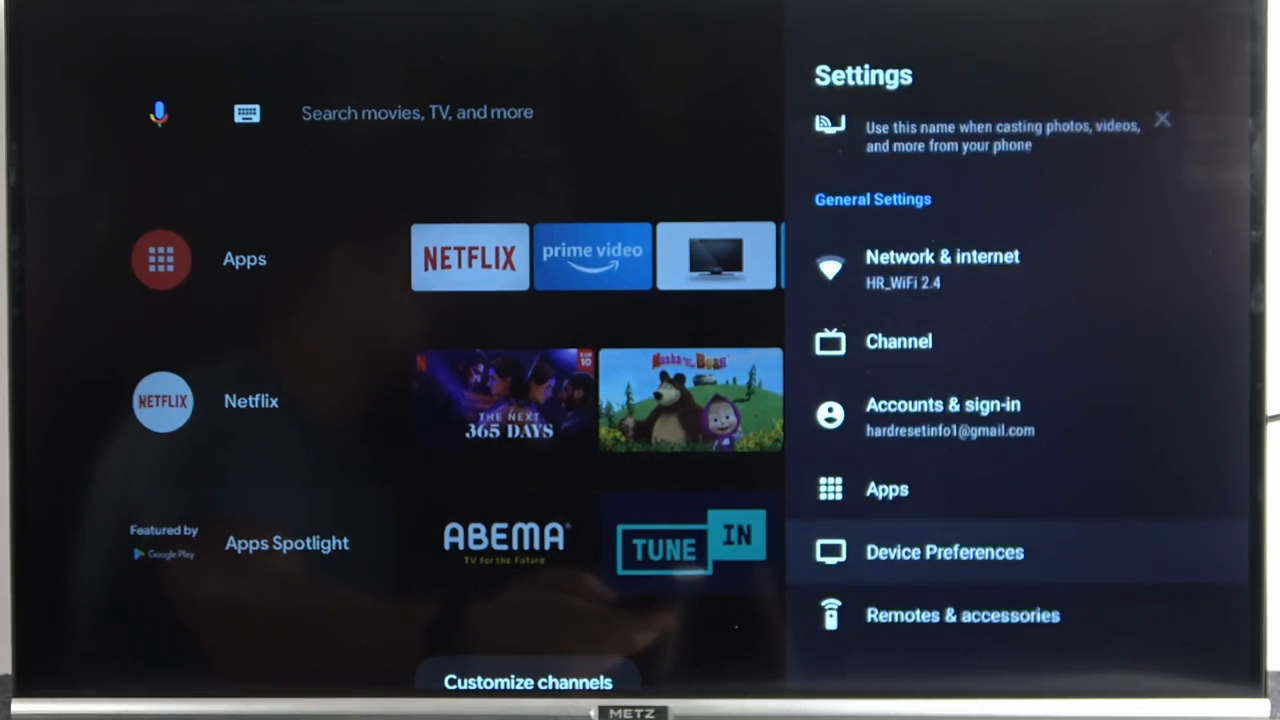